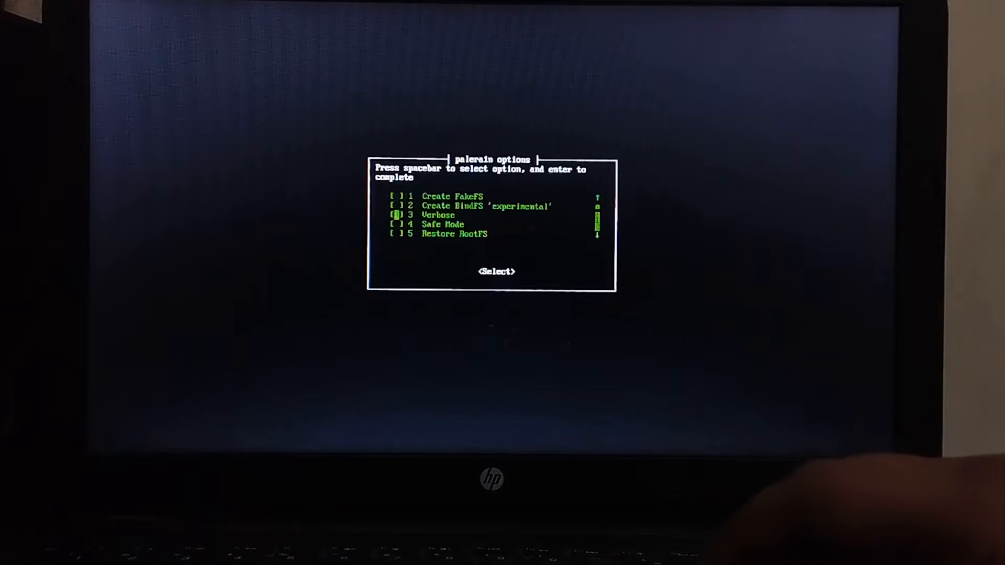
{"action": "key", "text": "Up"}
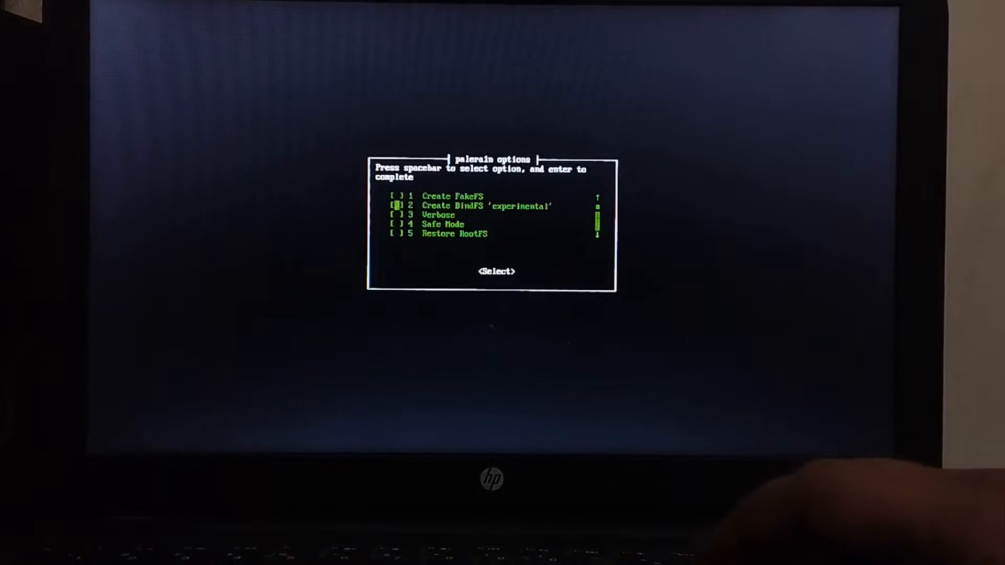